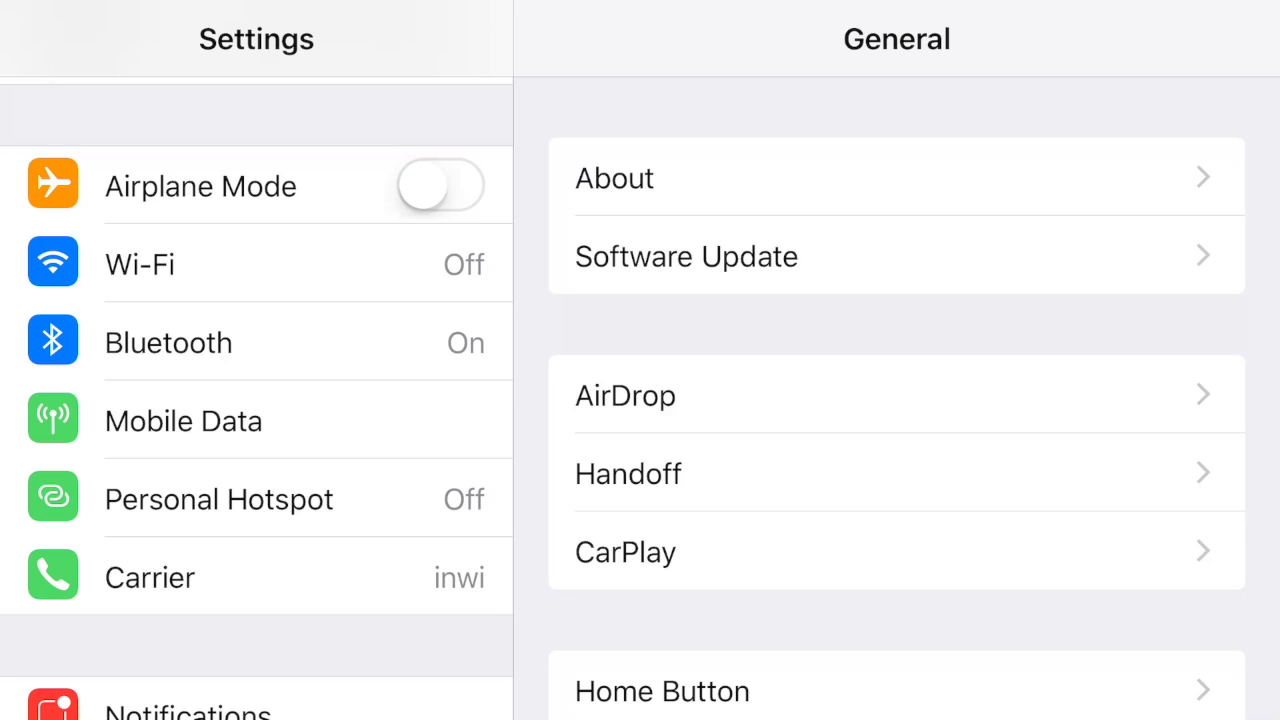
# Scroll through the General settings list to reach the VPN entry.
pyautogui.scroll(-3)
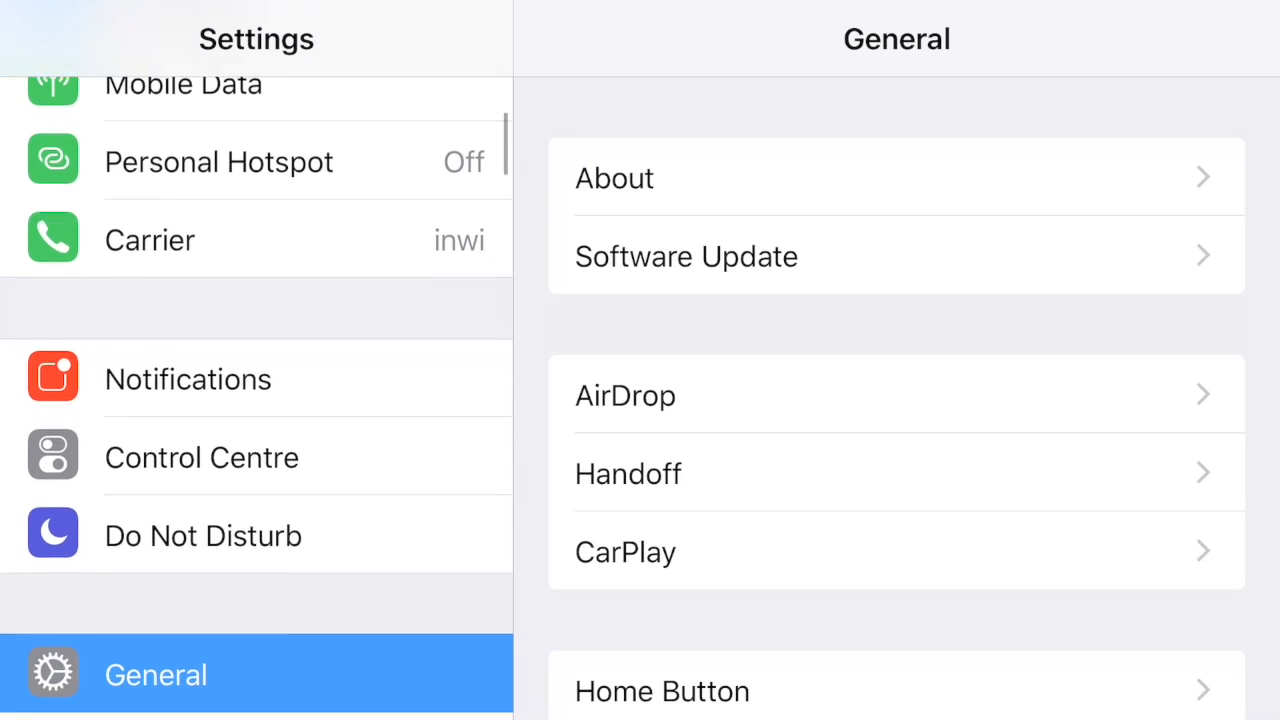
pyautogui.scroll(-3)
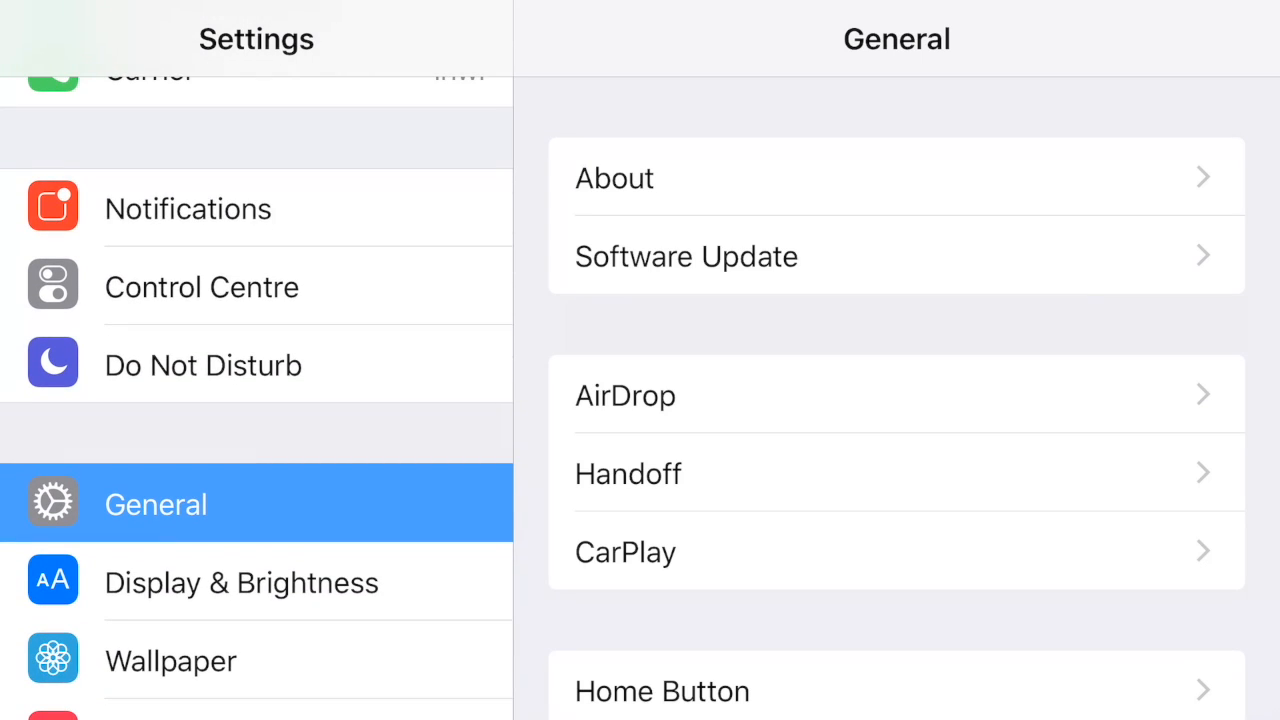
pyautogui.scroll(3)
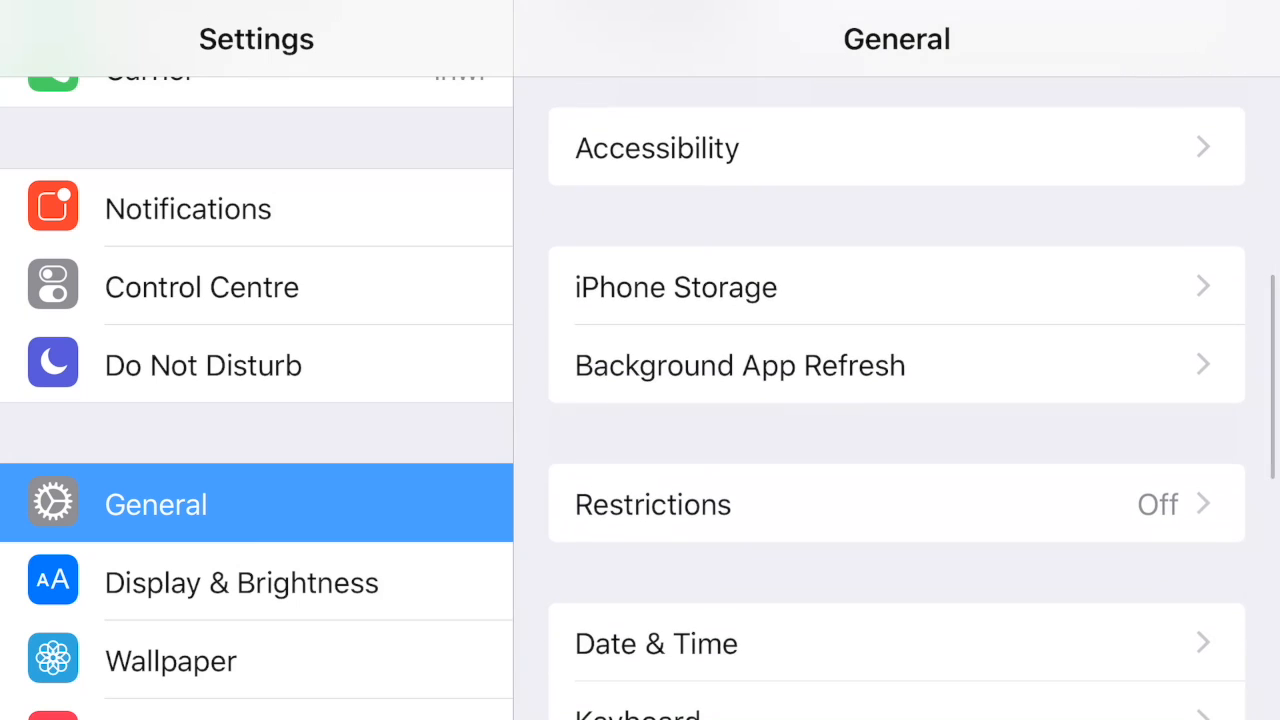
pyautogui.scroll(-3)
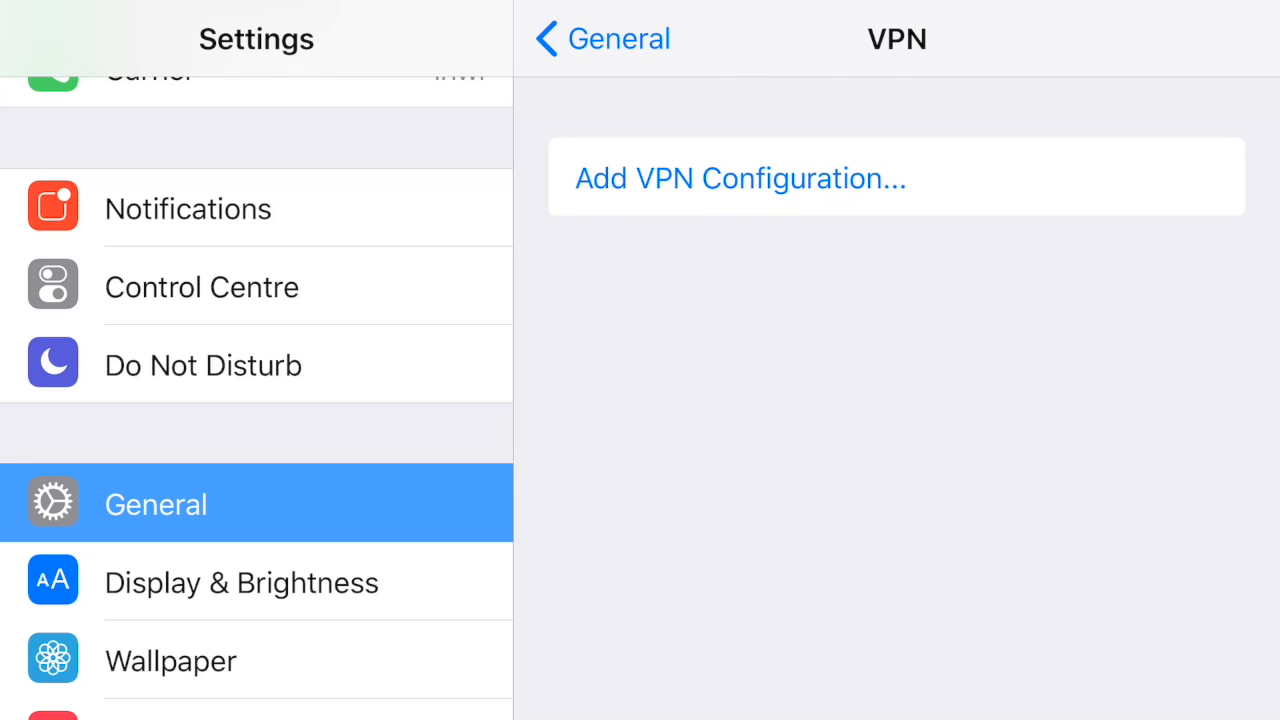
# Add a VPN configuration and enter 'UK VPN' as its description.
pyautogui.click(740, 178)
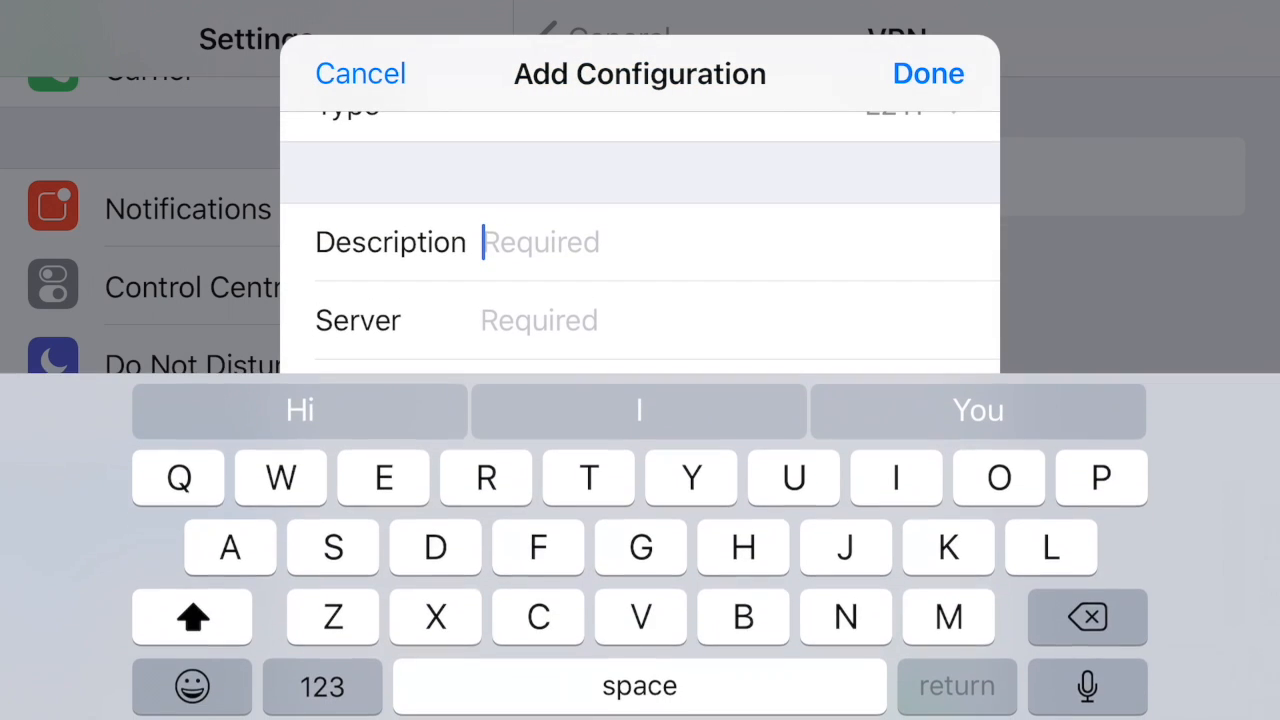
pyautogui.write('UK')
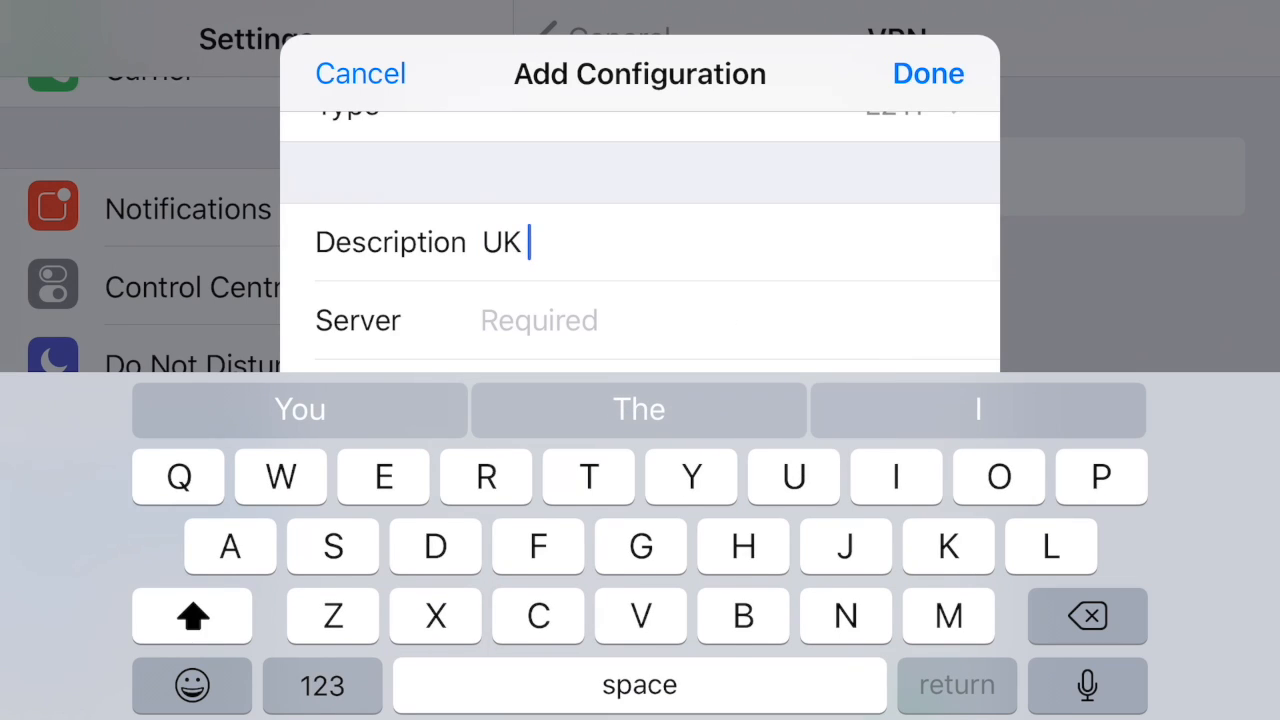
pyautogui.write('VP')
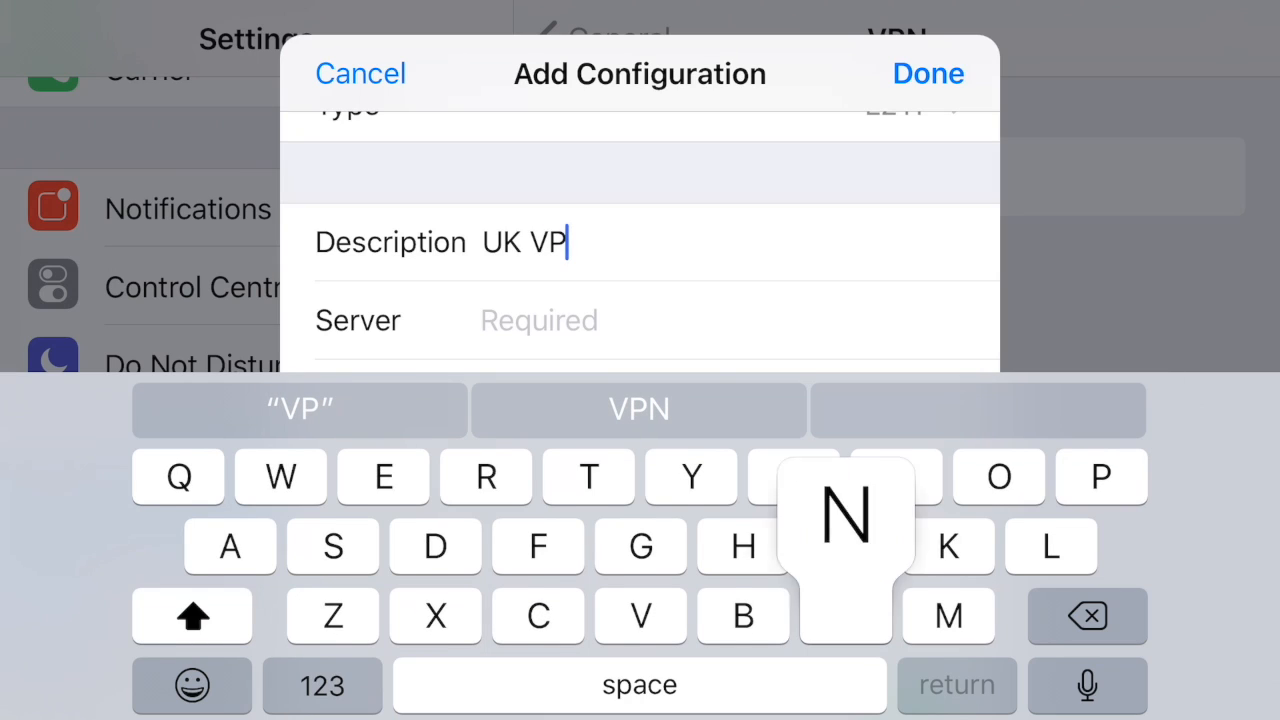
pyautogui.write('N')
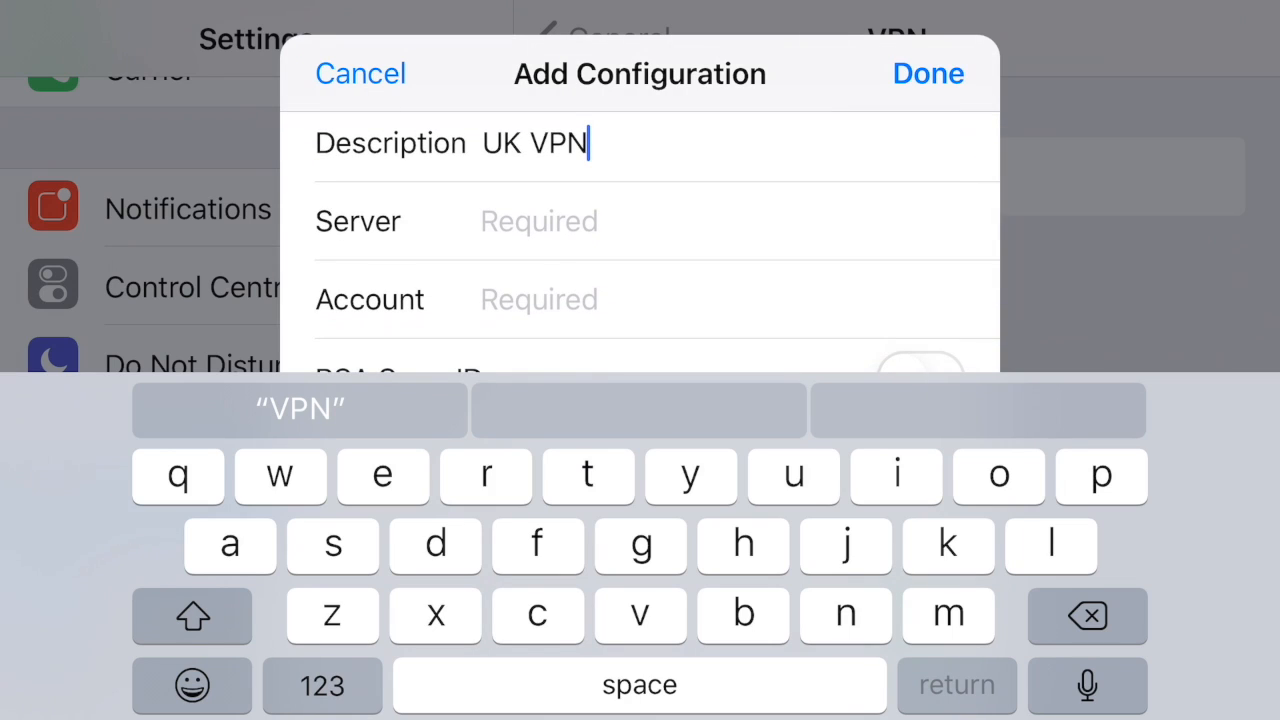
# Enter uk3s.lamniavpn.co.uk as the VPN server address.
pyautogui.click(538, 221)
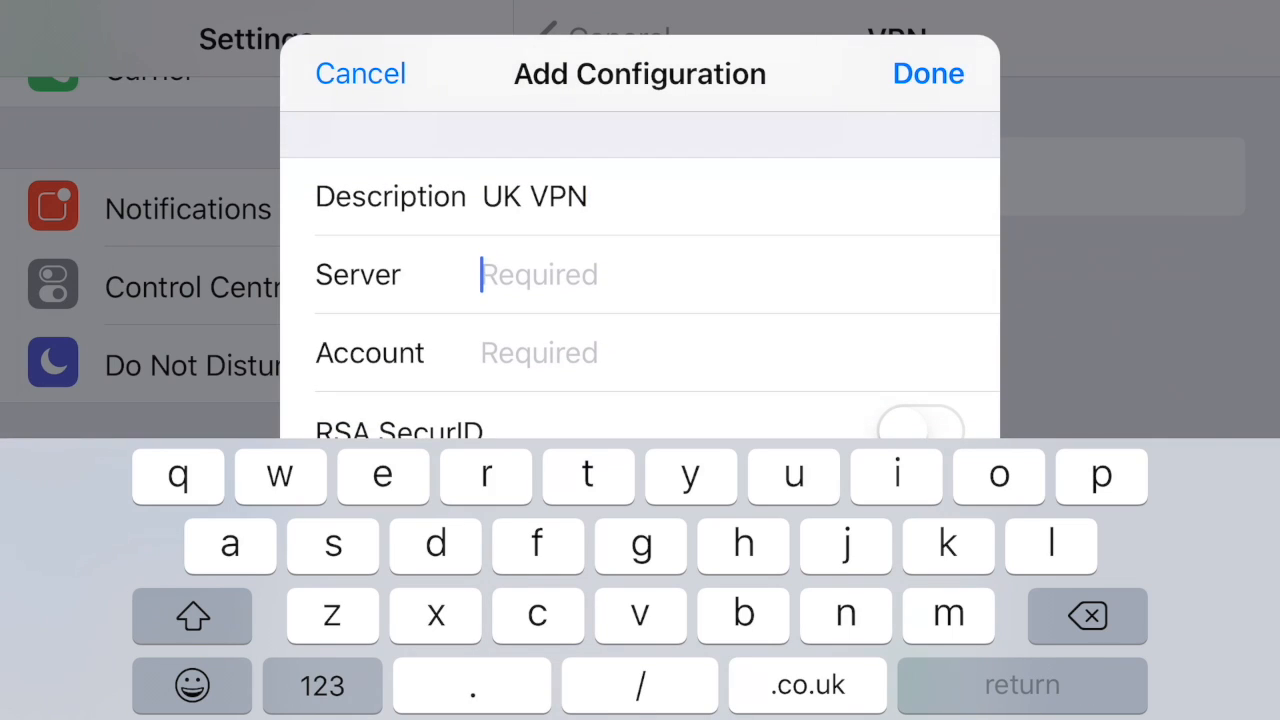
pyautogui.write('uk')
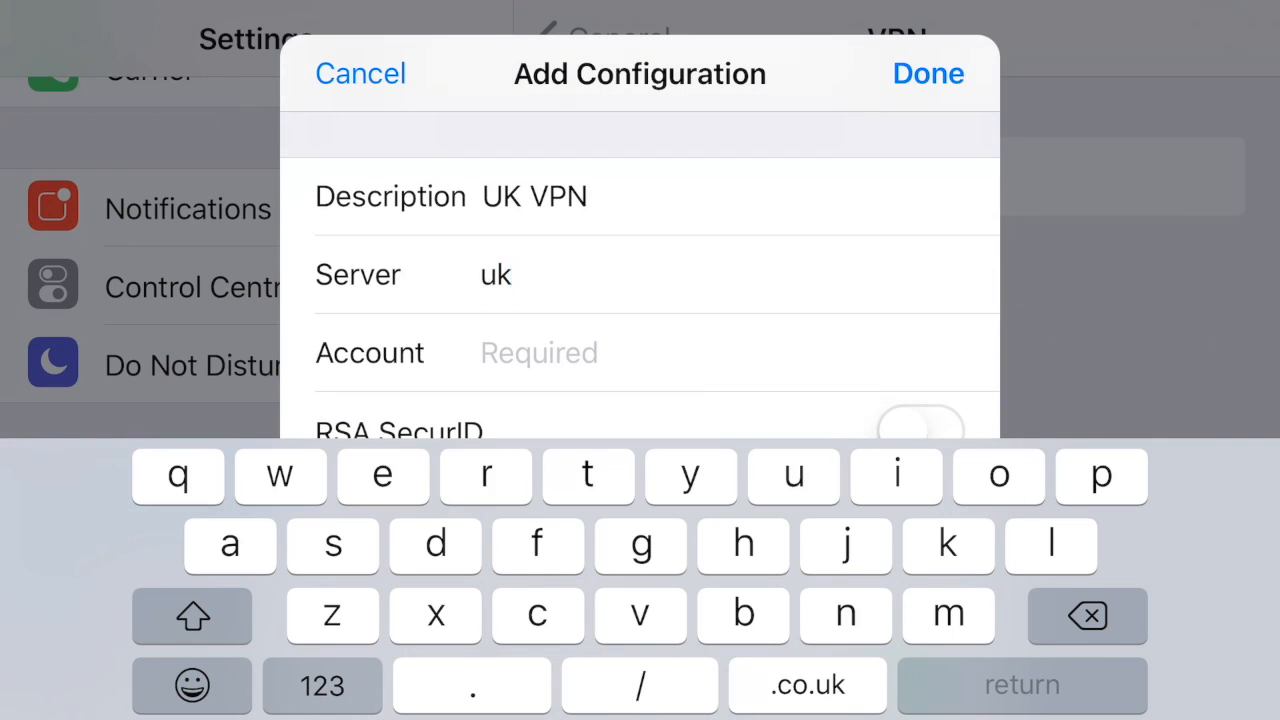
pyautogui.write('3')
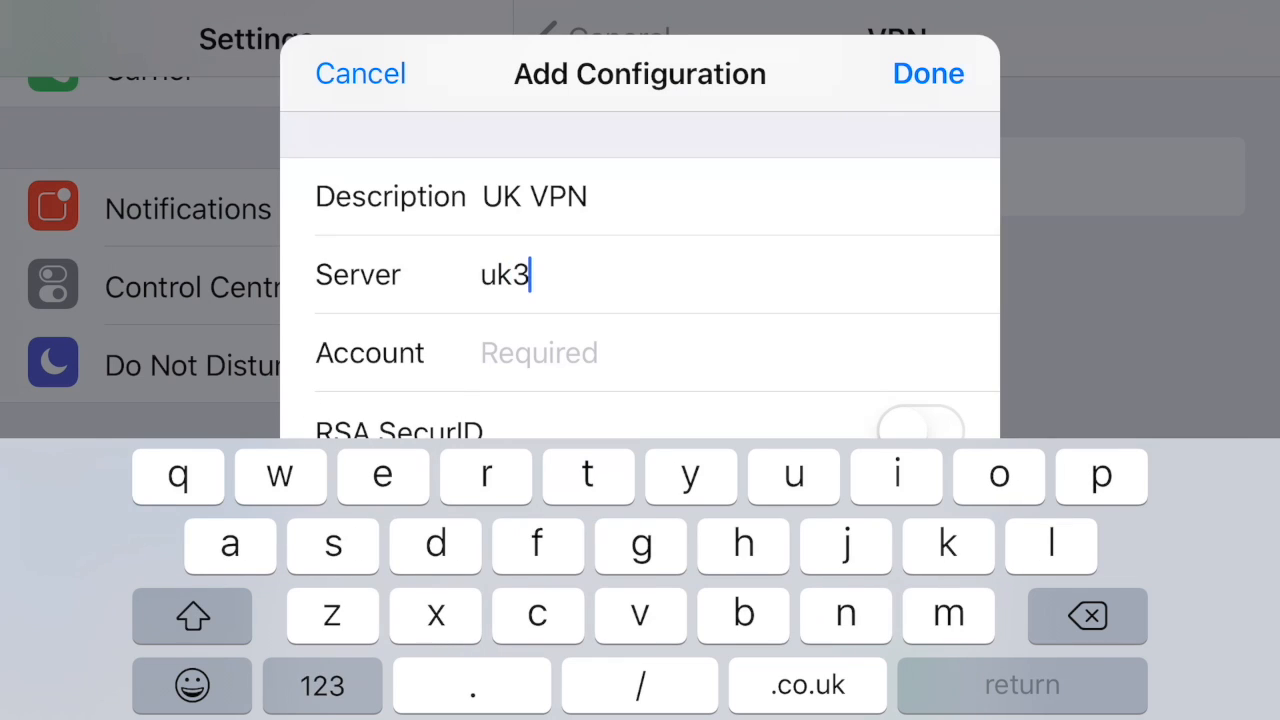
pyautogui.write('s.')
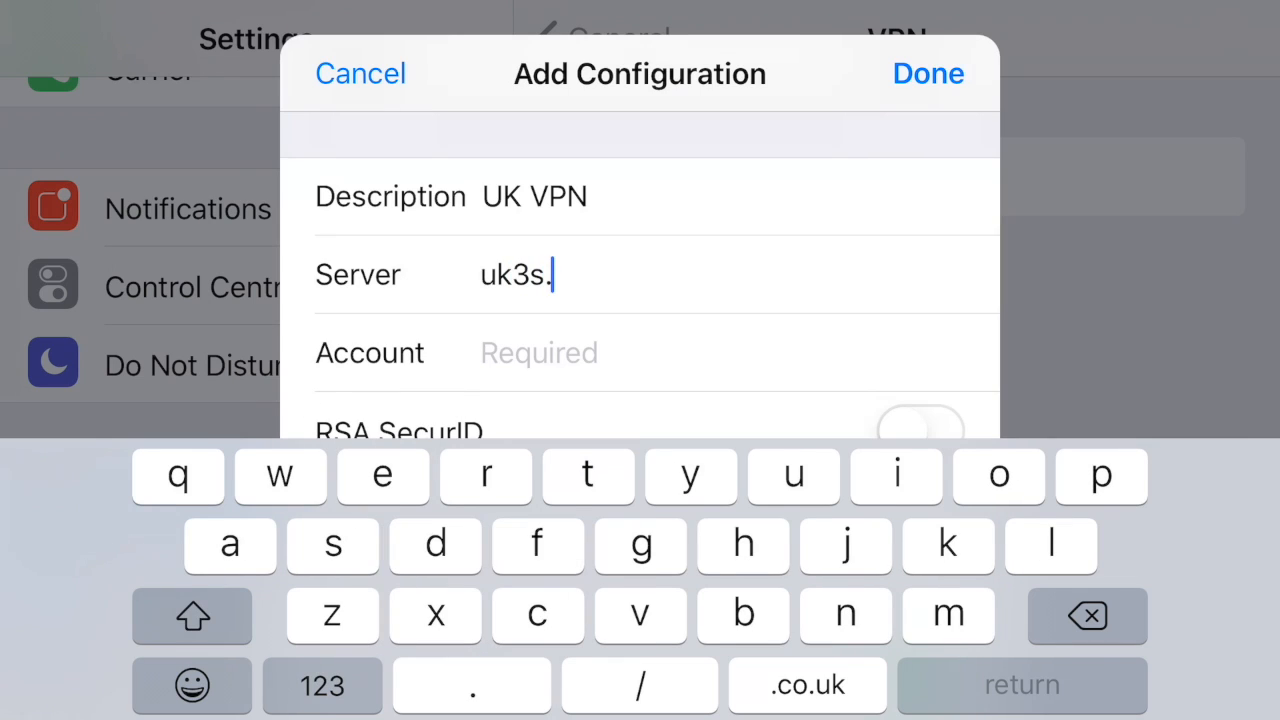
pyautogui.write('la')
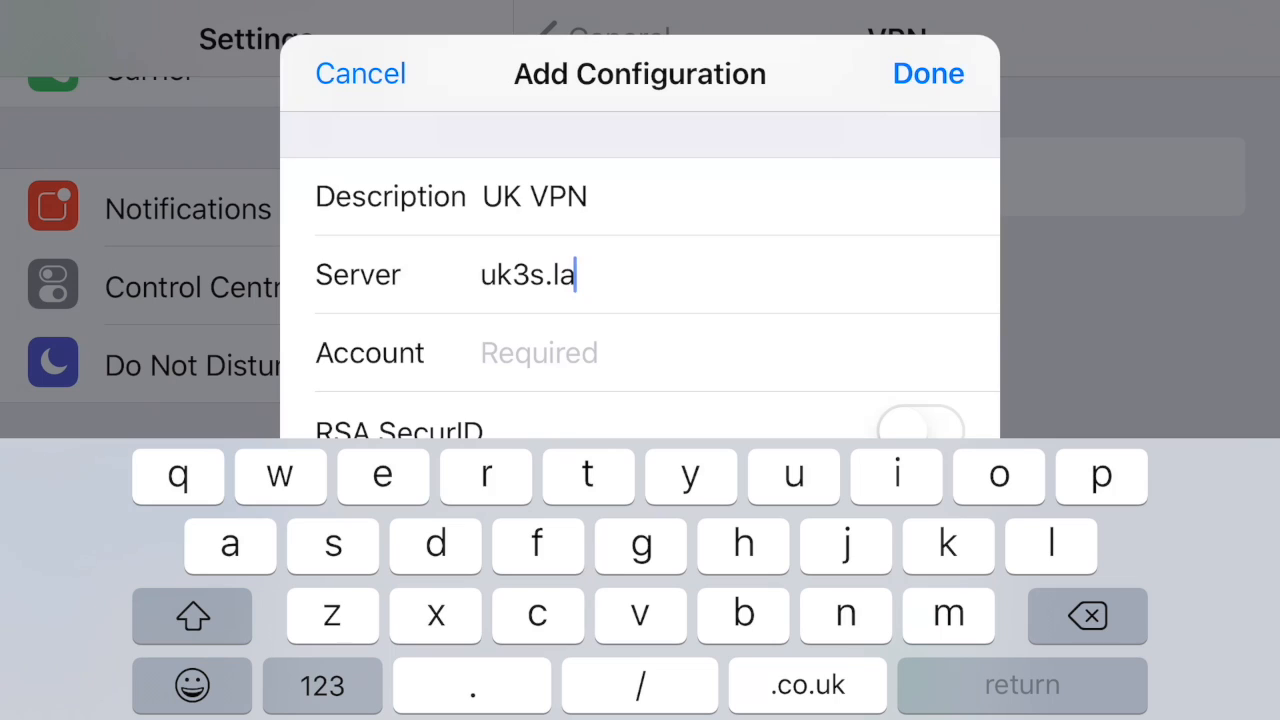
pyautogui.write('mnia')
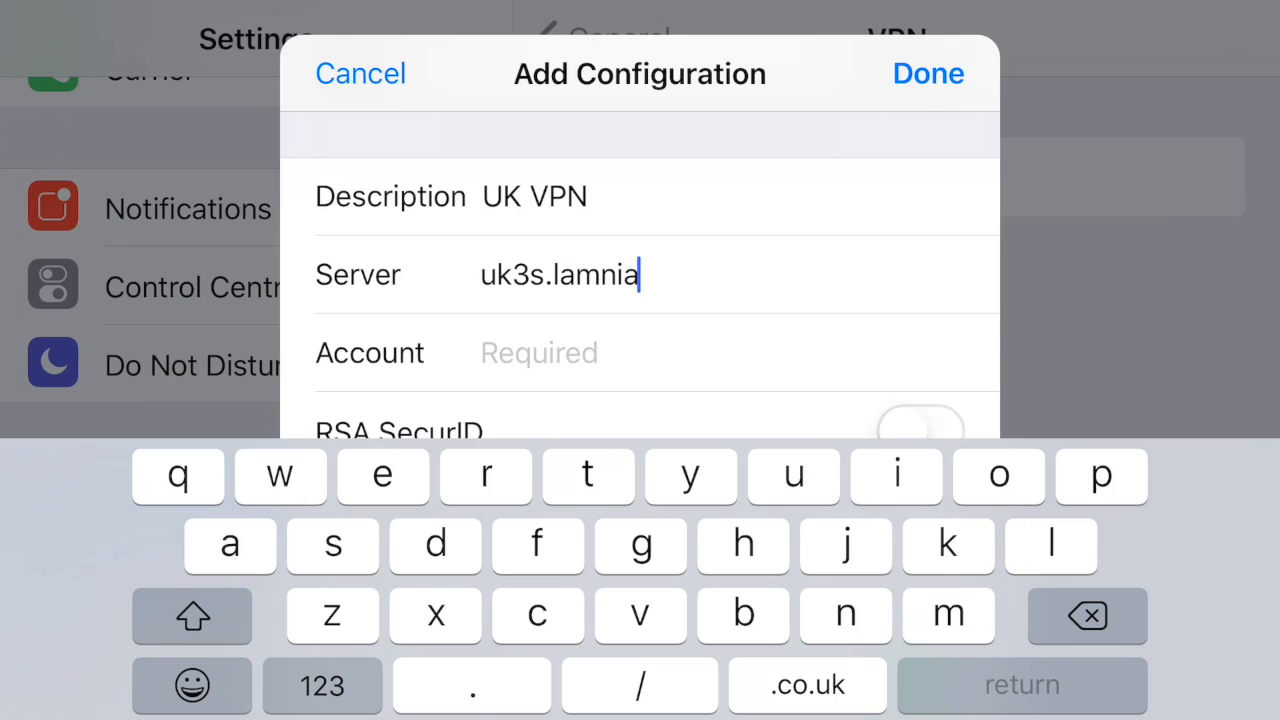
pyautogui.write('vpn.co.uk')
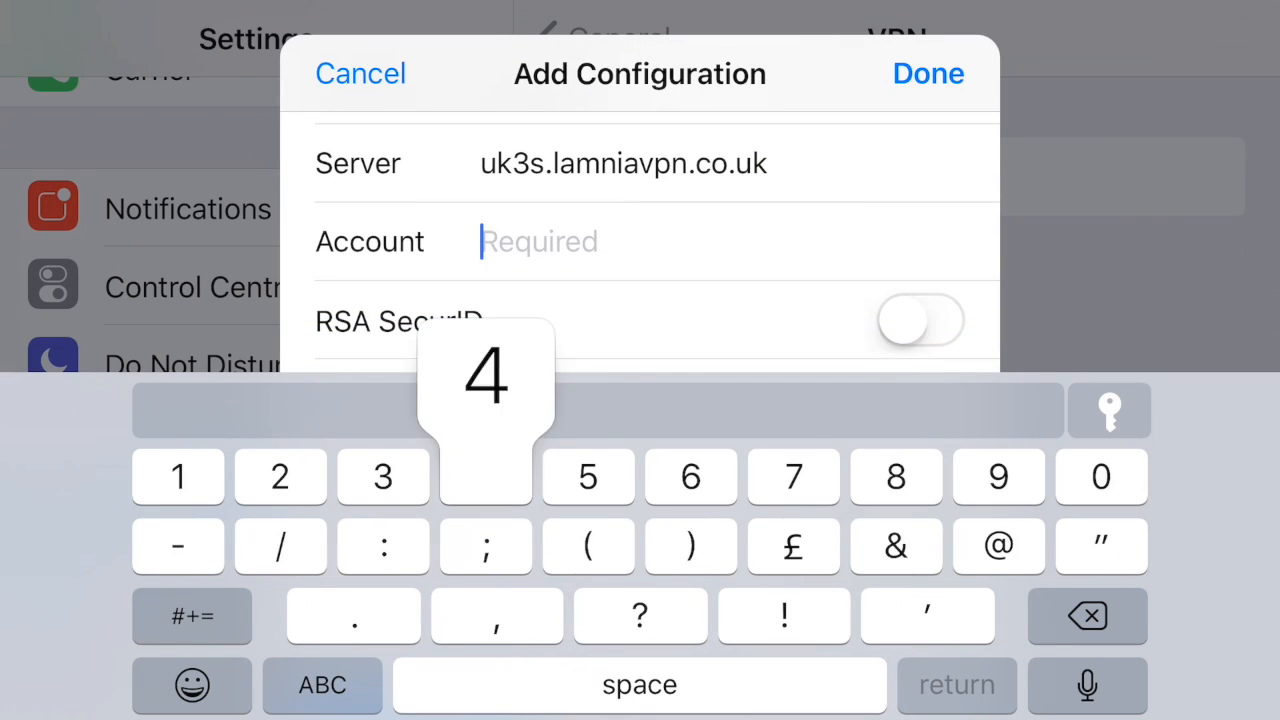
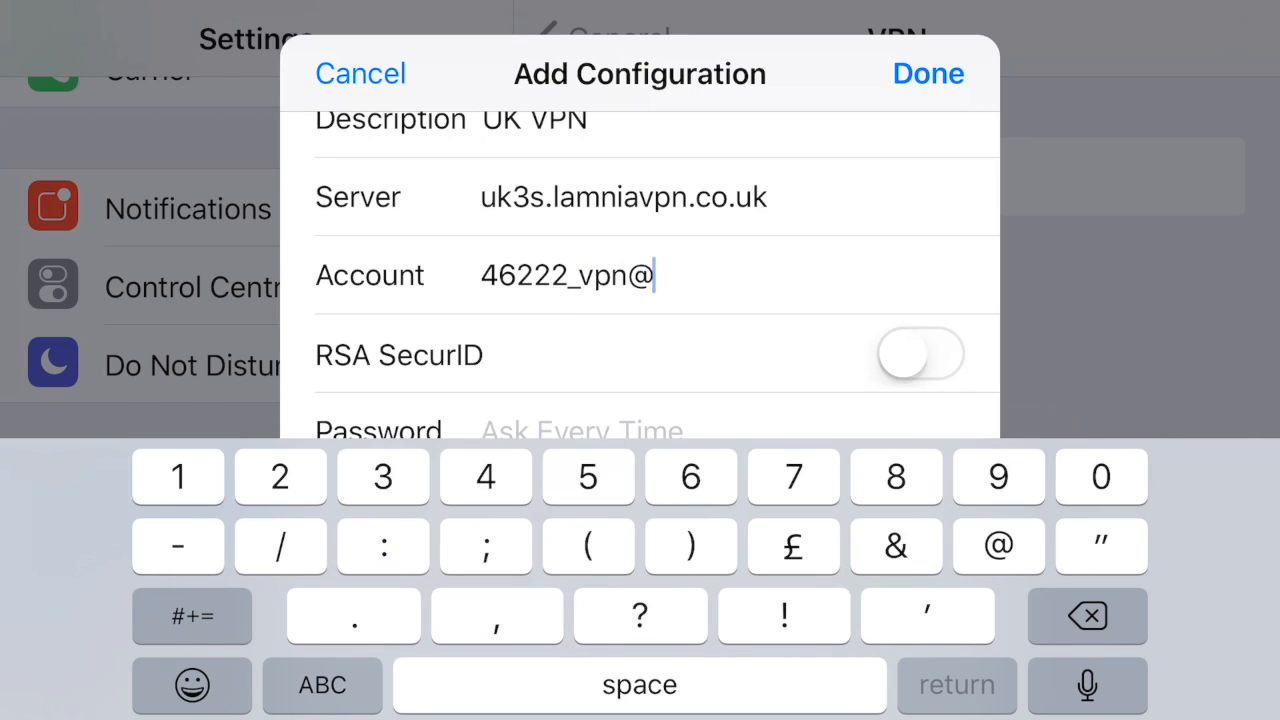
pyautogui.click(321, 685)
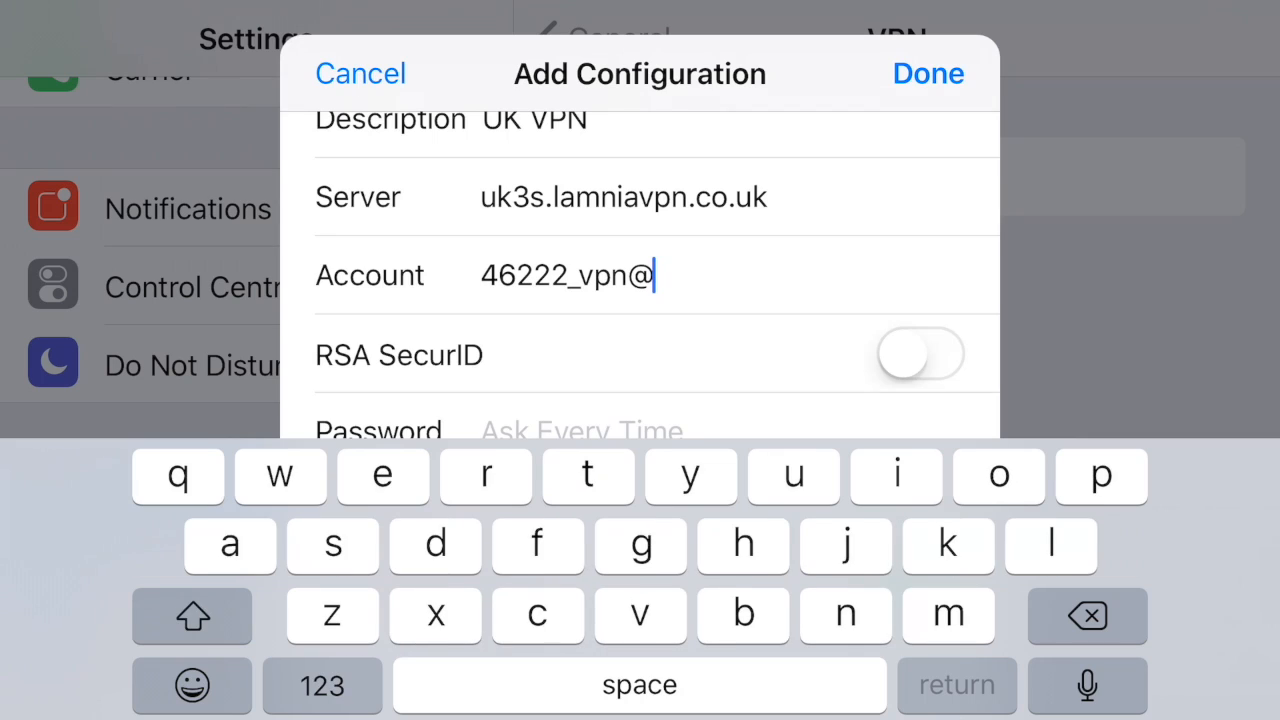
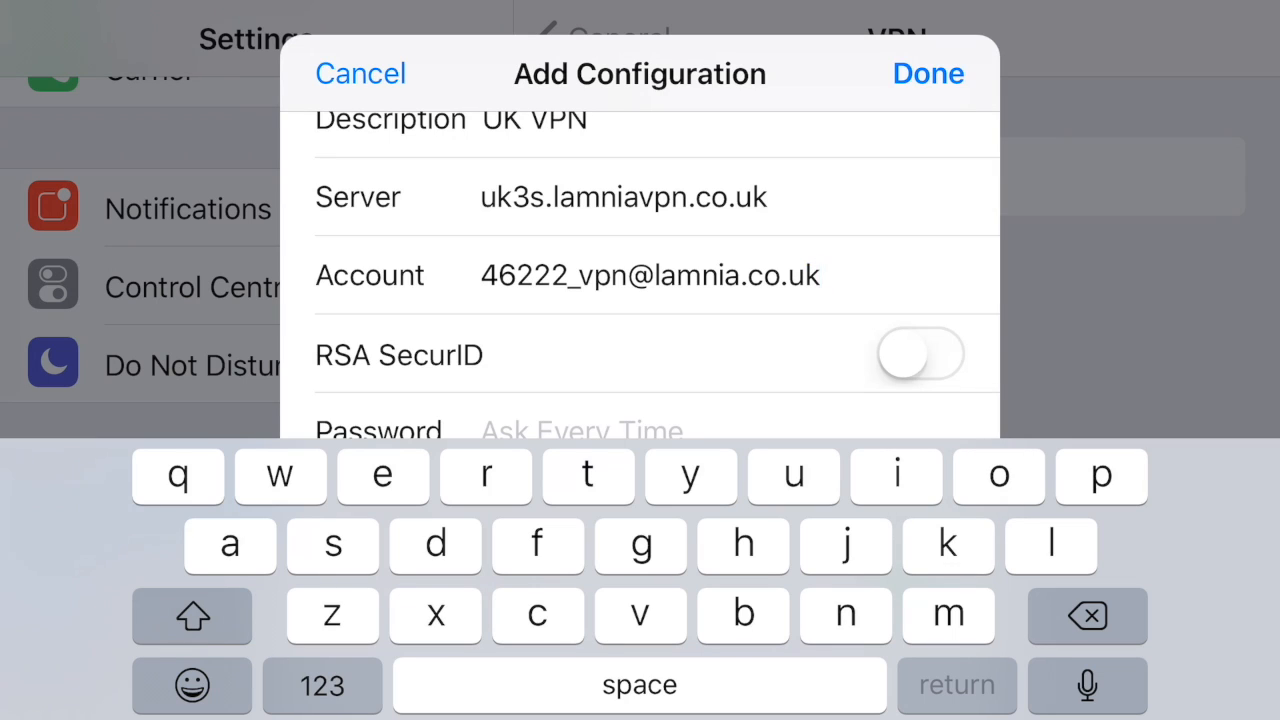
# Fill in the password and shared secret, then save so UK VPN shows Not Connected.
pyautogui.click(580, 430)
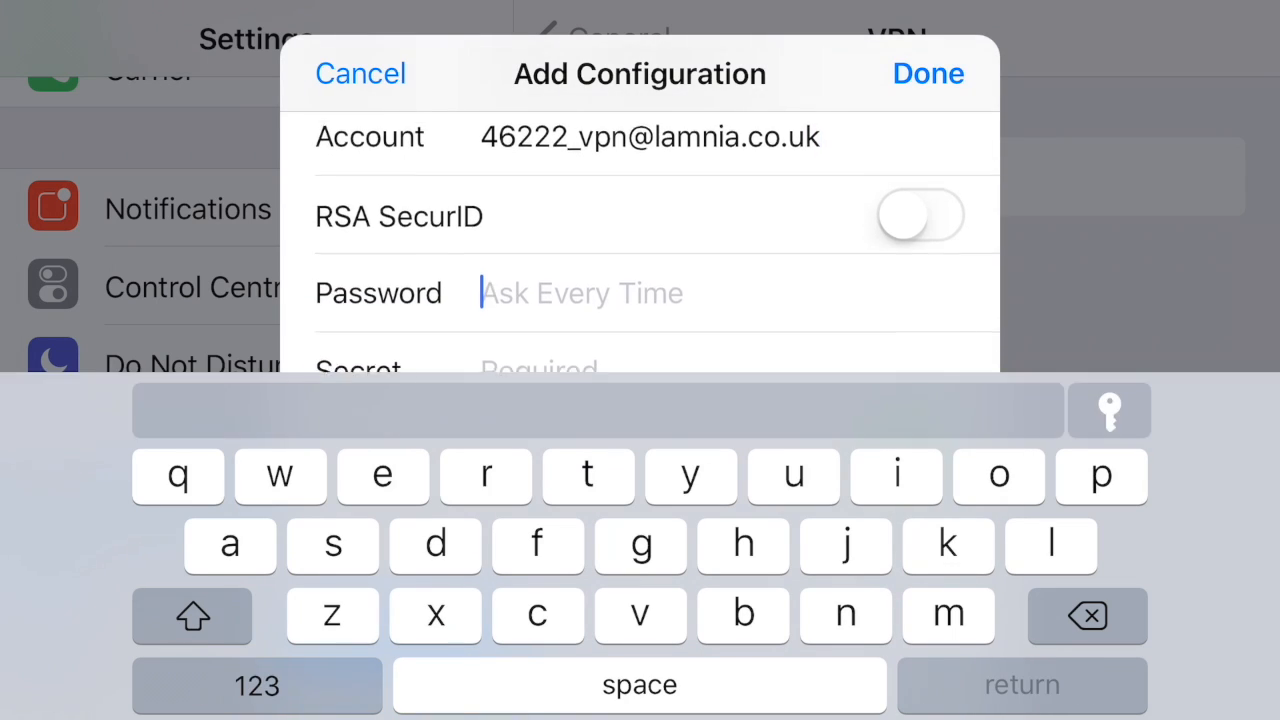
pyautogui.scroll(3)
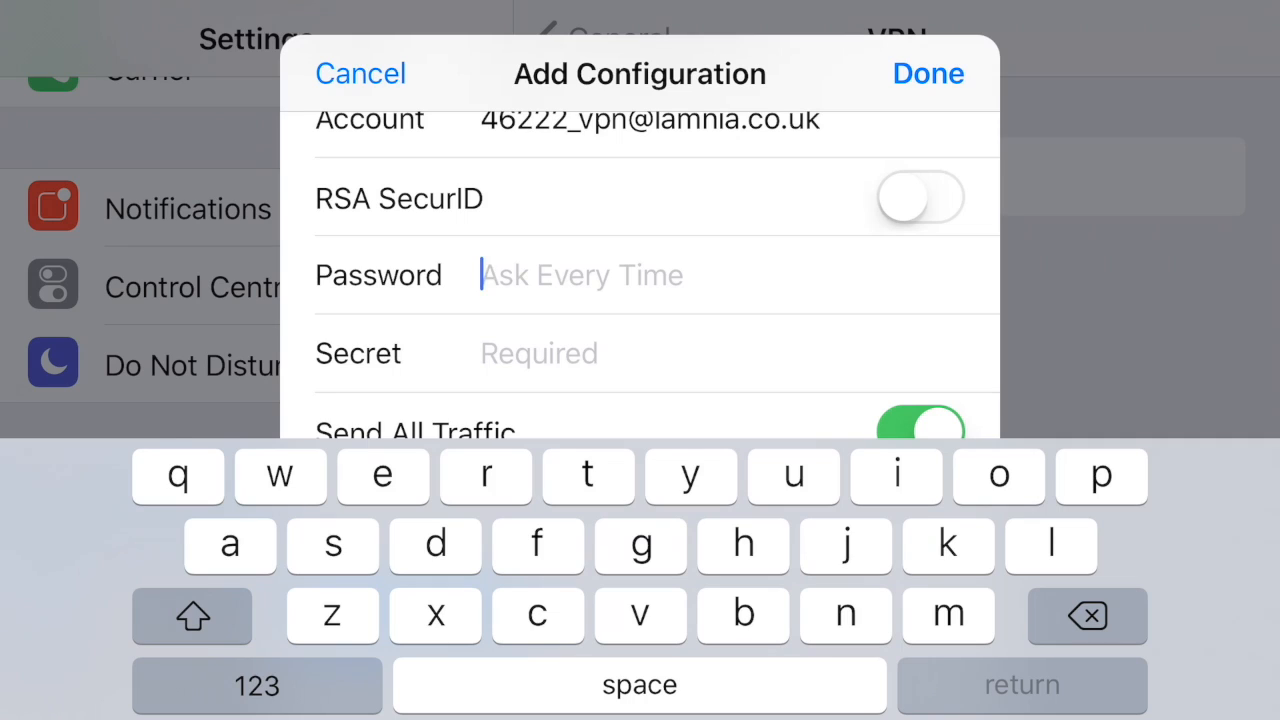
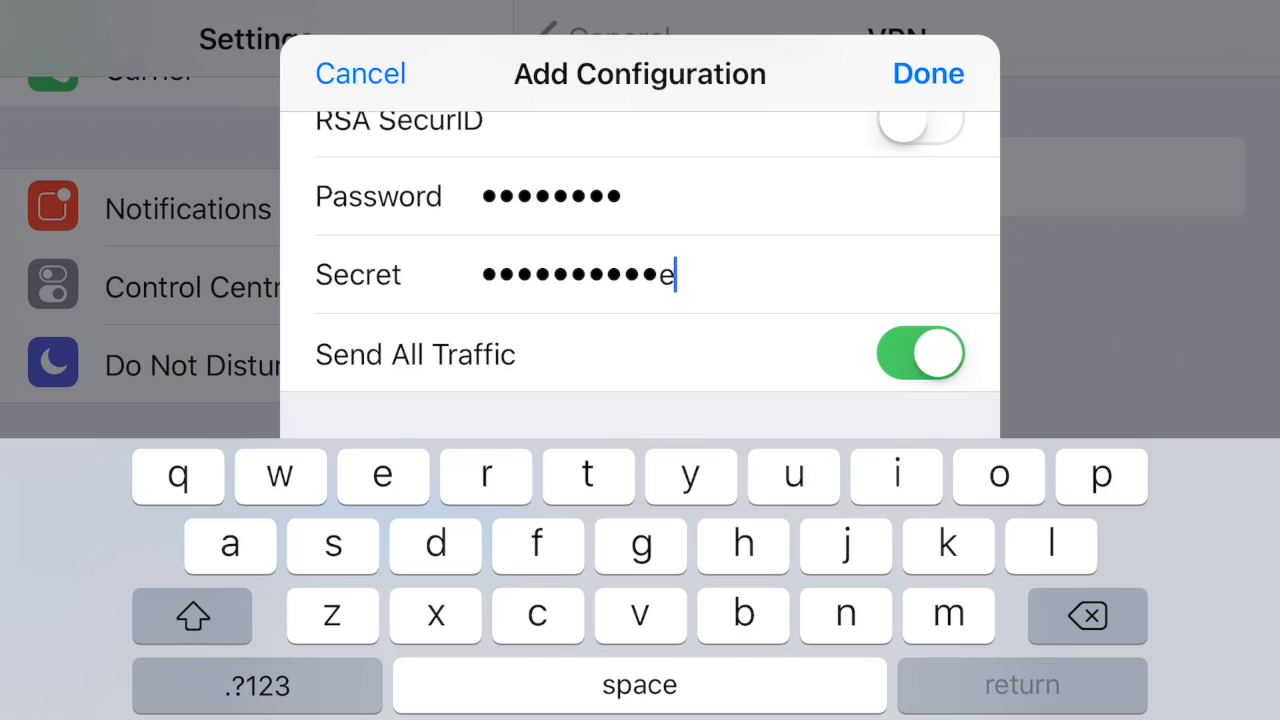
pyautogui.click(927, 73)
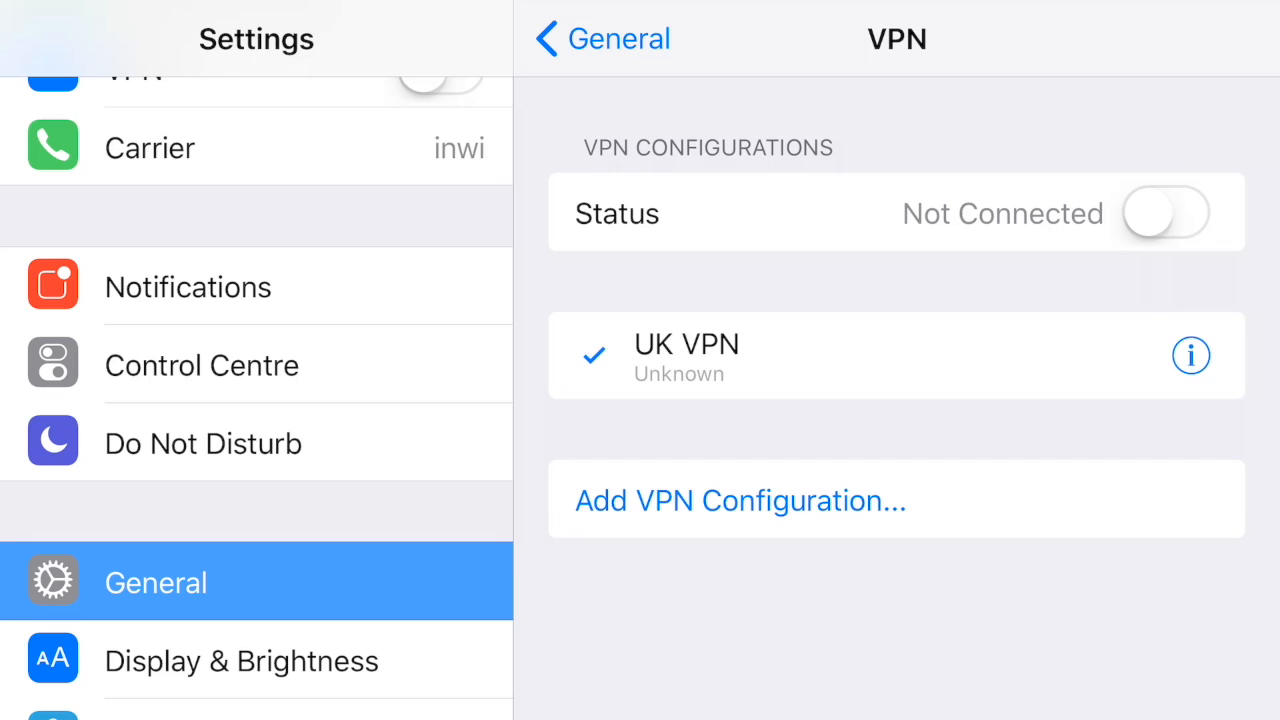
pyautogui.click(1166, 213)
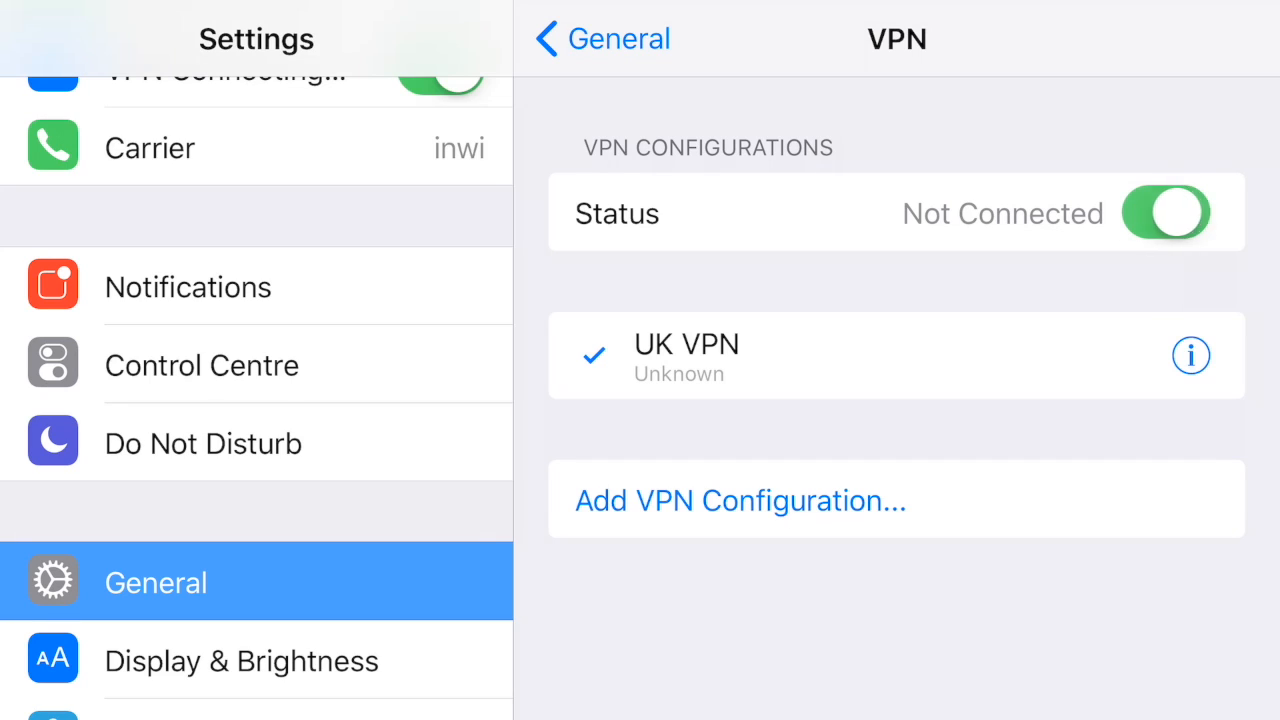
pyautogui.click(1165, 212)
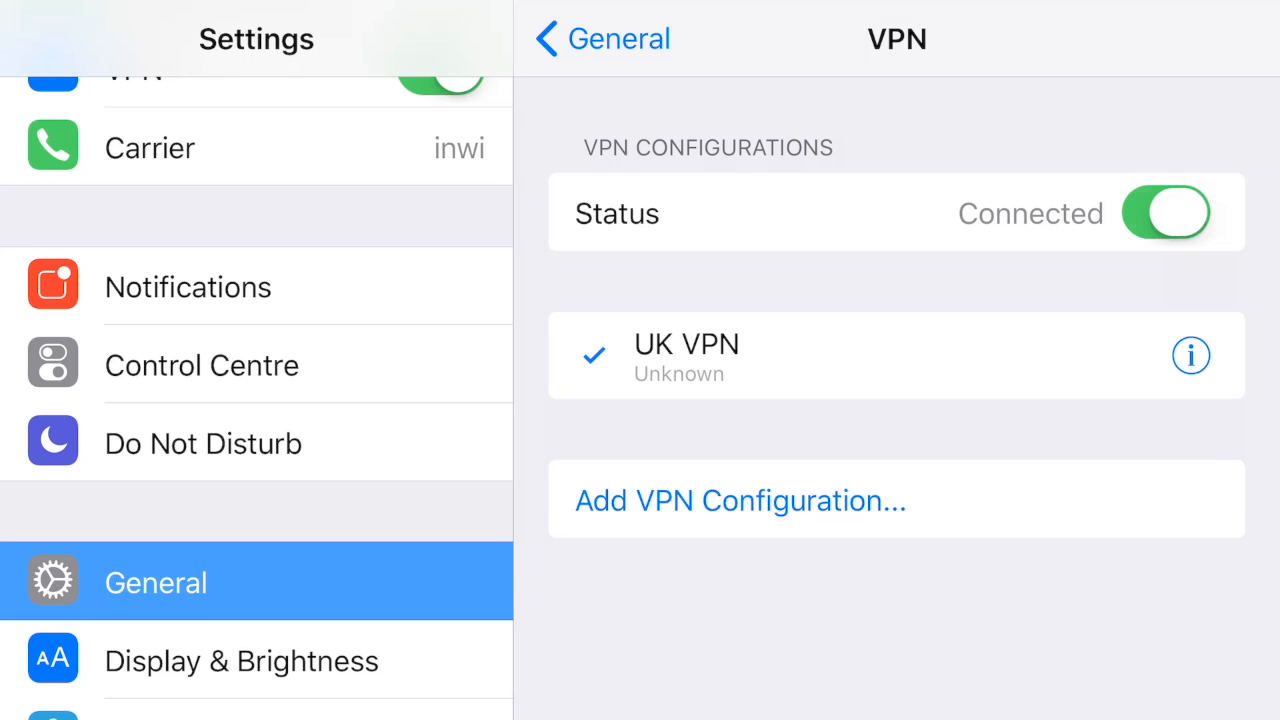
pyautogui.click(1165, 212)
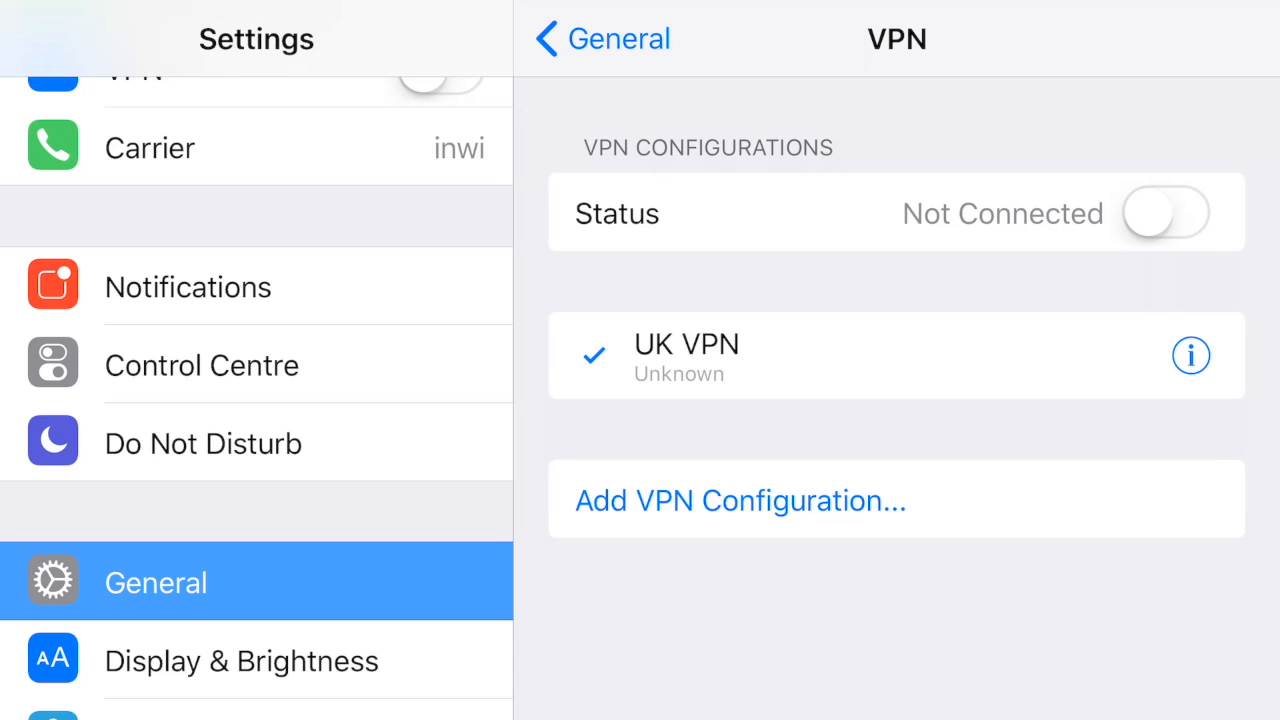
pyautogui.scroll(3)
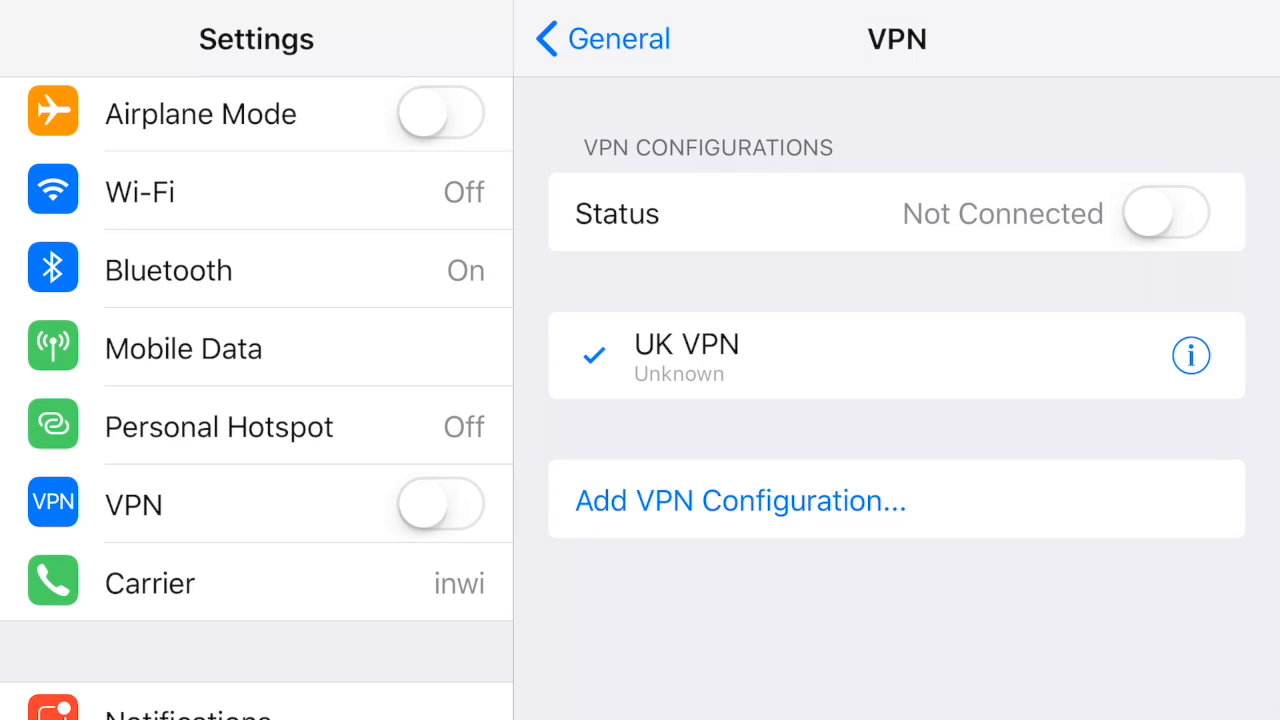
pyautogui.click(1165, 213)
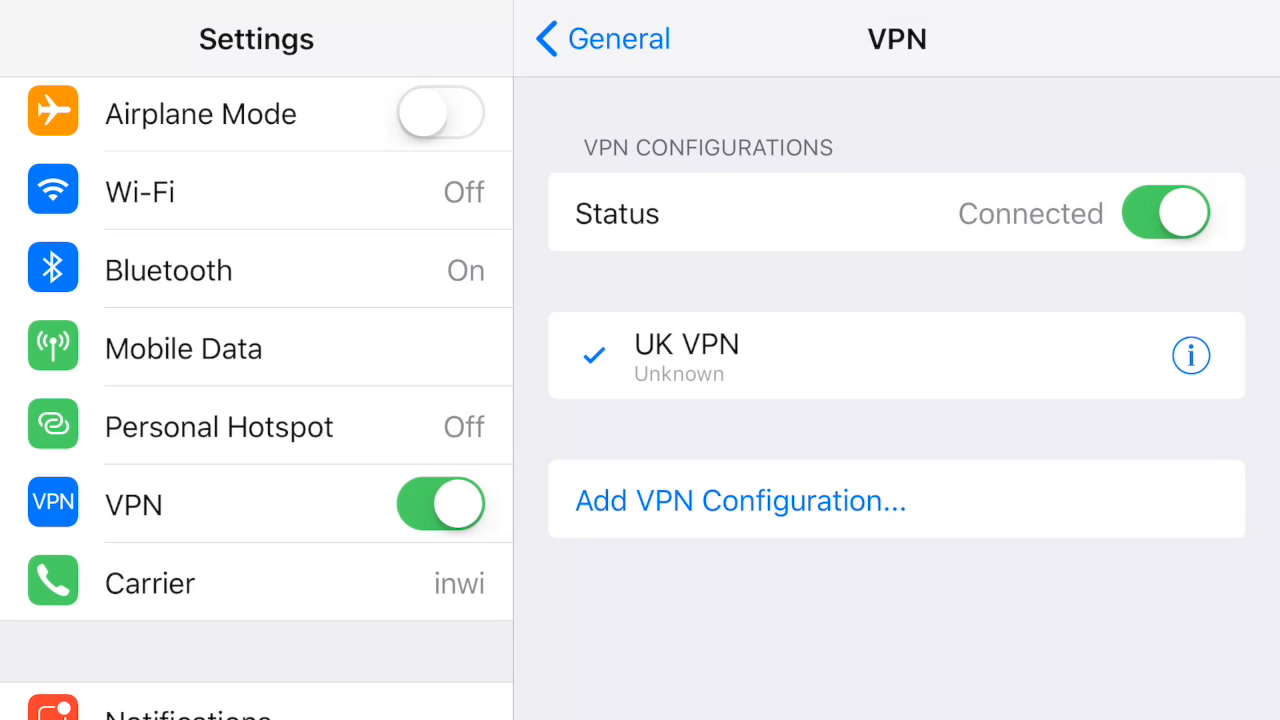
pyautogui.click(1165, 212)
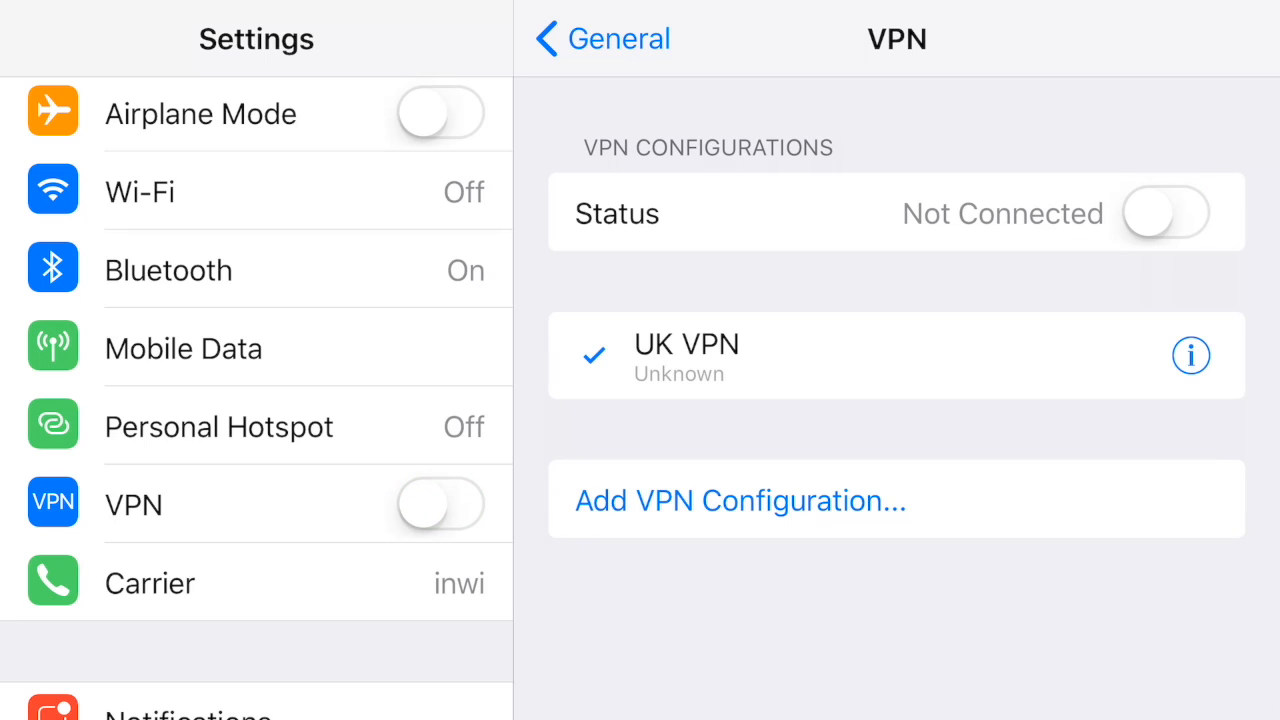